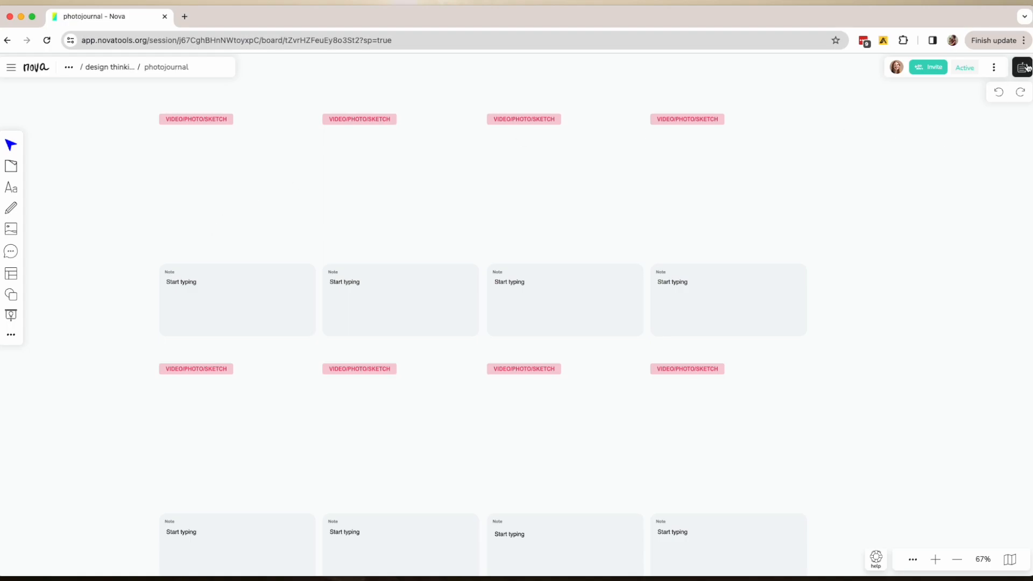
Step: Open the Steps & Resources panel and scroll down to the Instructions step
left_click(1023, 67)
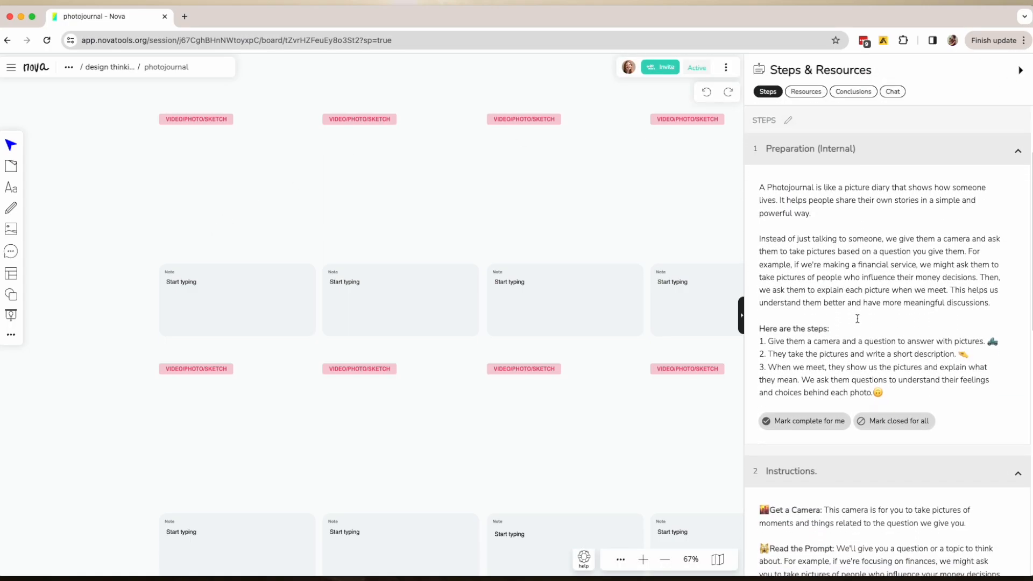
mouse_move(851, 362)
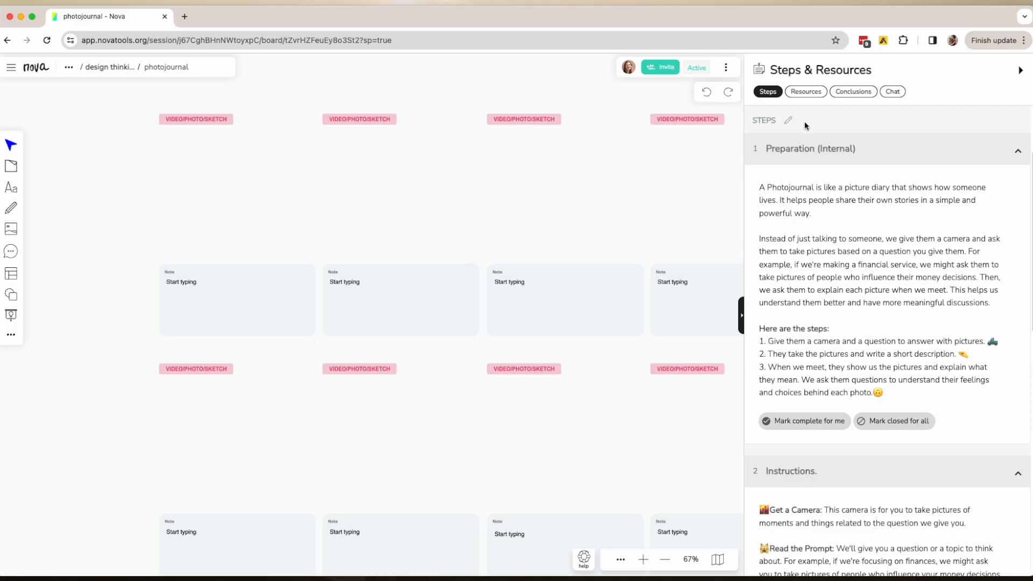
scroll("down", 3)
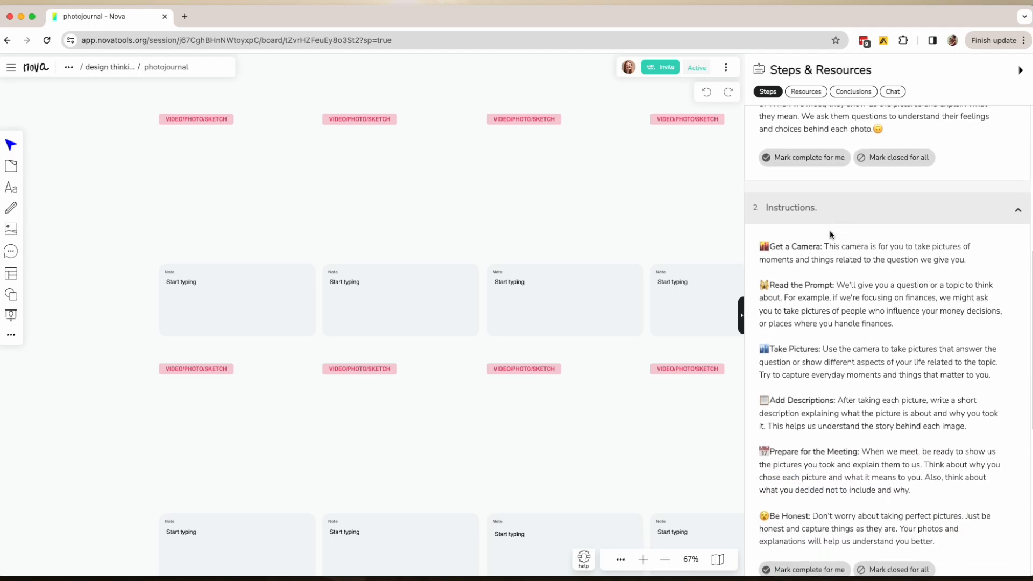
scroll("down", 3)
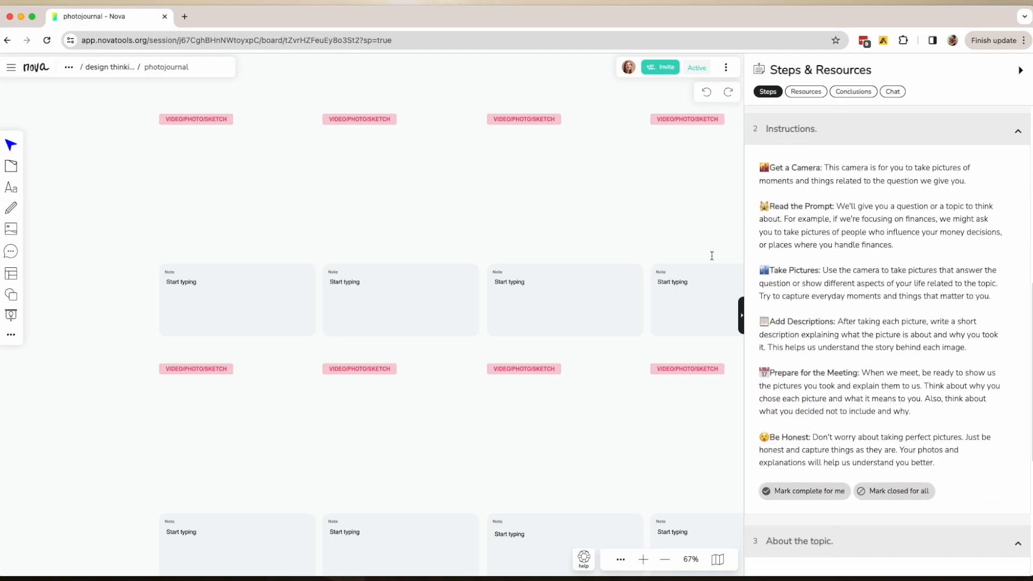
mouse_move(609, 378)
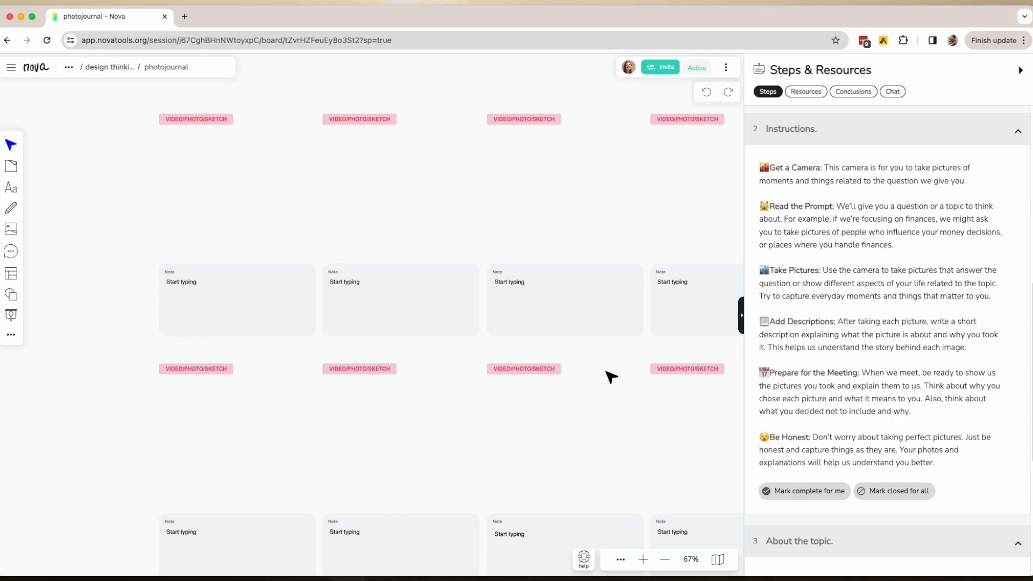
mouse_move(329, 290)
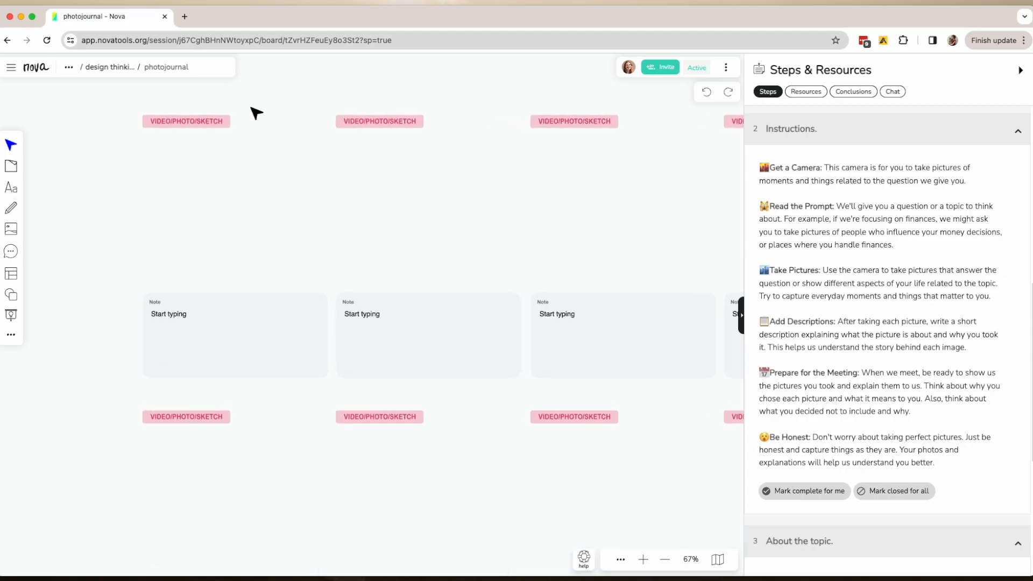
Step: Pan the board and drop the bus-interior photo into the first VIDEO/PHOTO/SKETCH slot
left_click(642, 559)
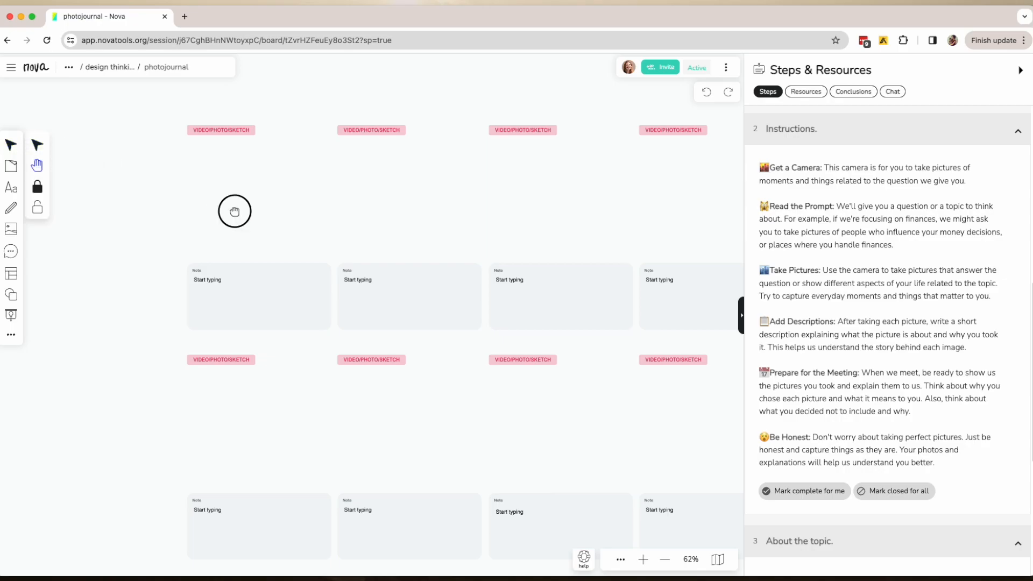
left_click_drag(234, 211, 152, 201)
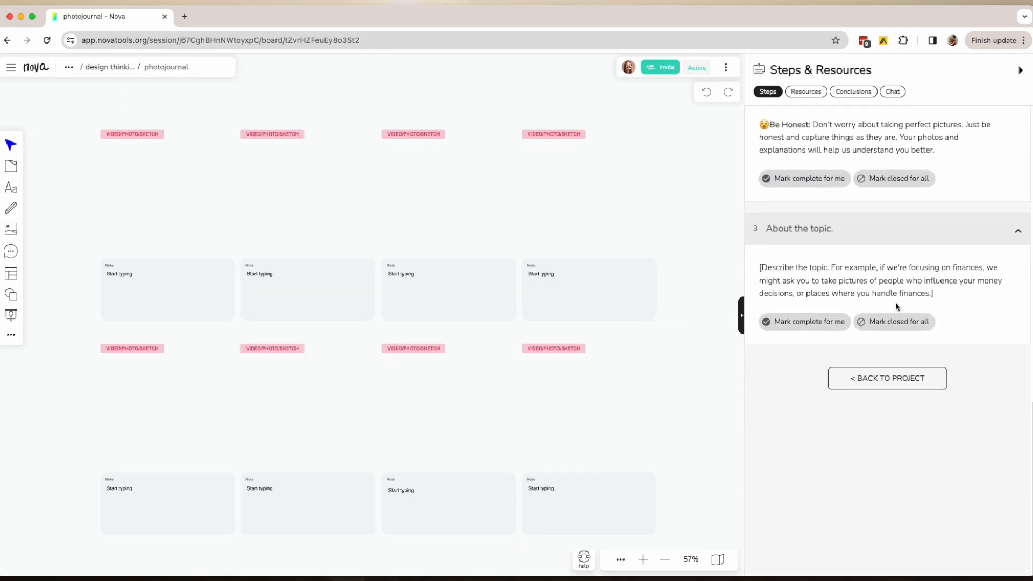
scroll("down", 3)
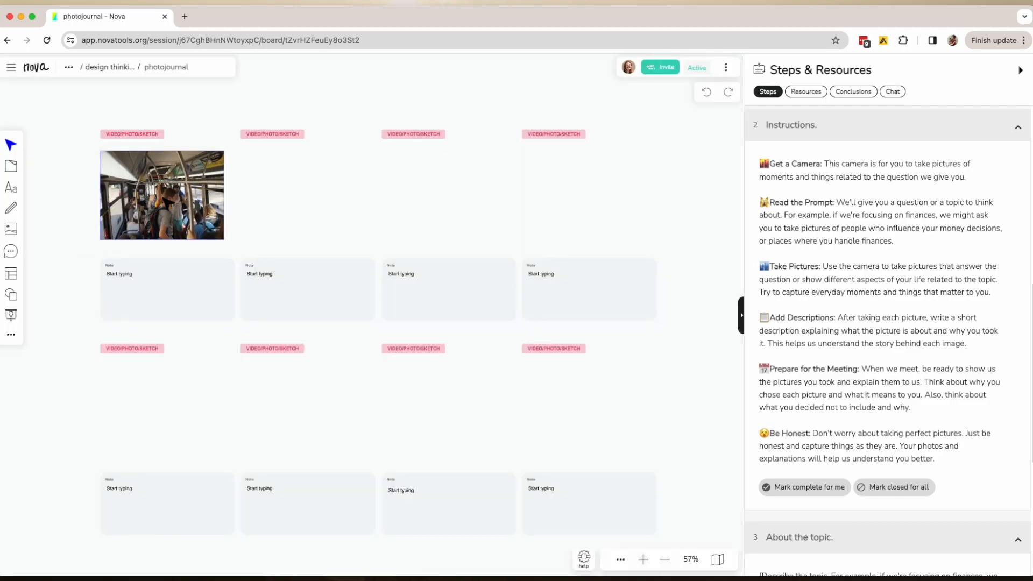
Step: Type 'I got in the bus at 8:45 and' into the note under the photo
type("I got in the bus at")
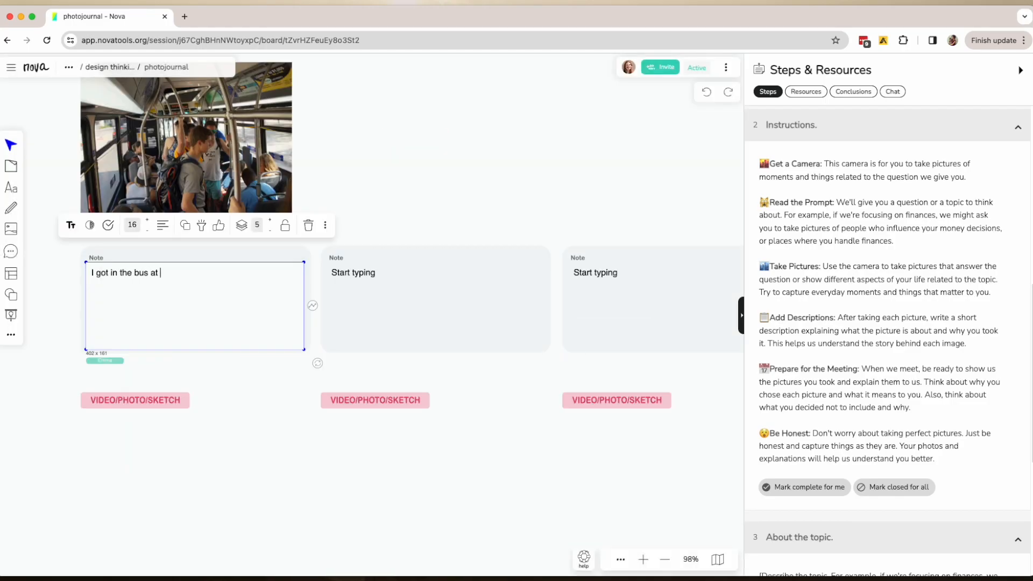
type("8:45 and the bus was busy.")
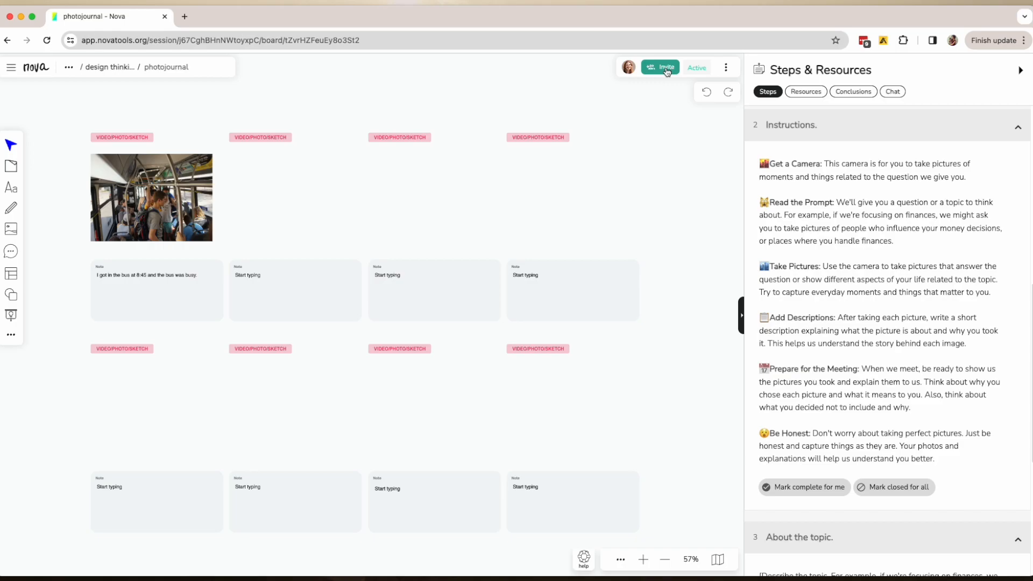
Step: Turn on the invite-collaborators link in the Invite dialog and copy it
left_click(659, 67)
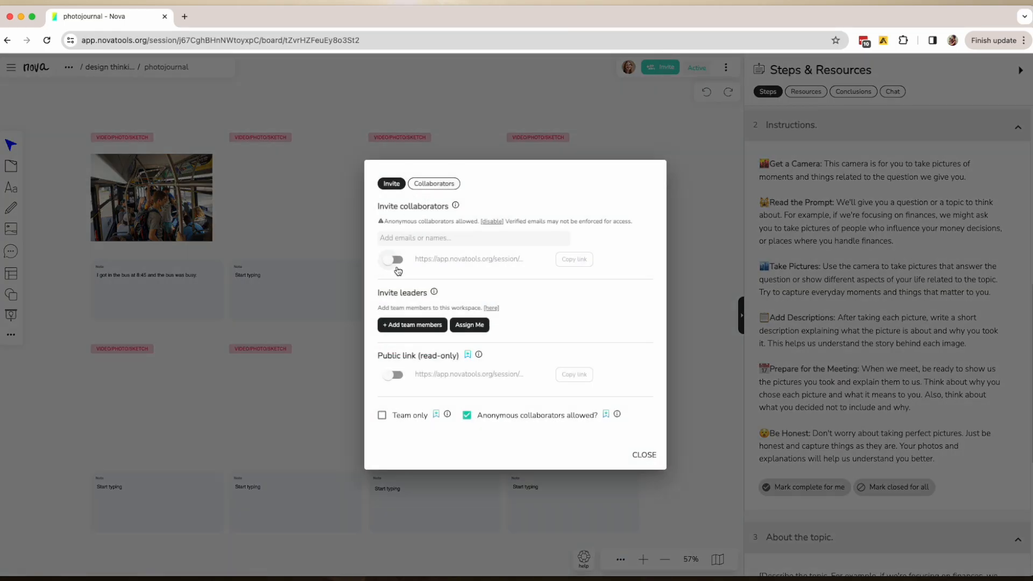
left_click(393, 258)
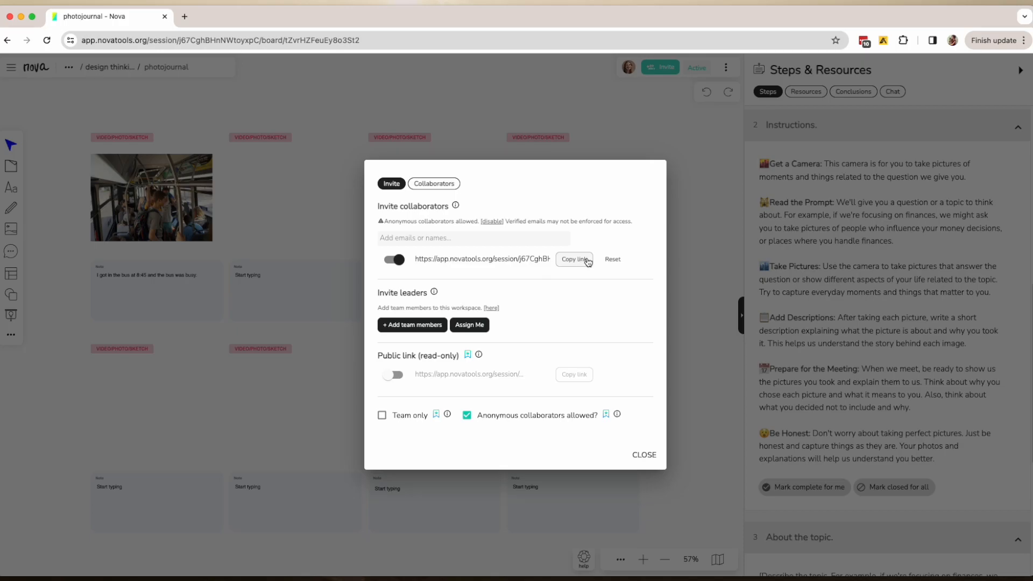
left_click(643, 455)
type("phot")
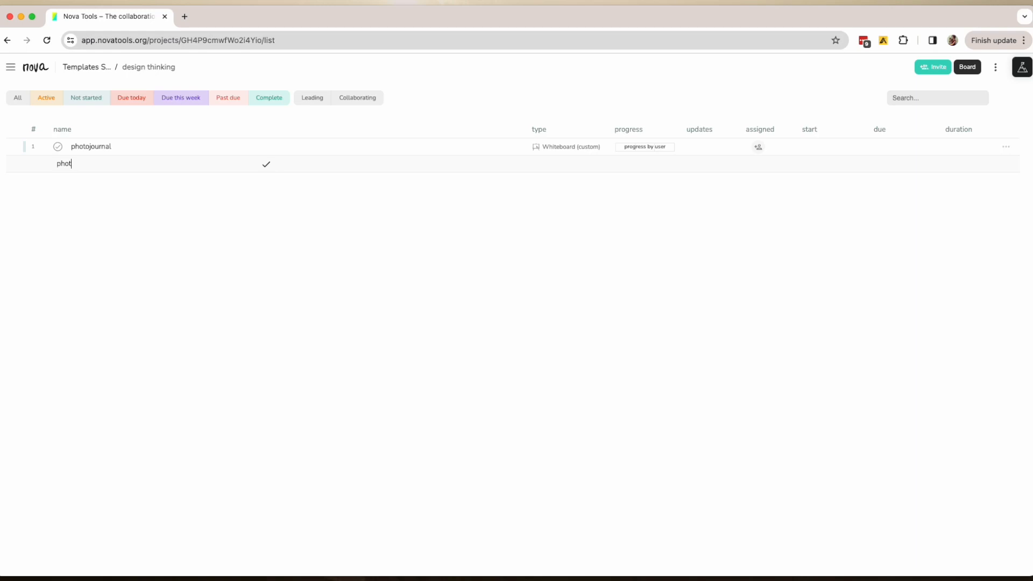
Step: Close the sharing dialog and leave editing mode for the steps
left_click(931, 66)
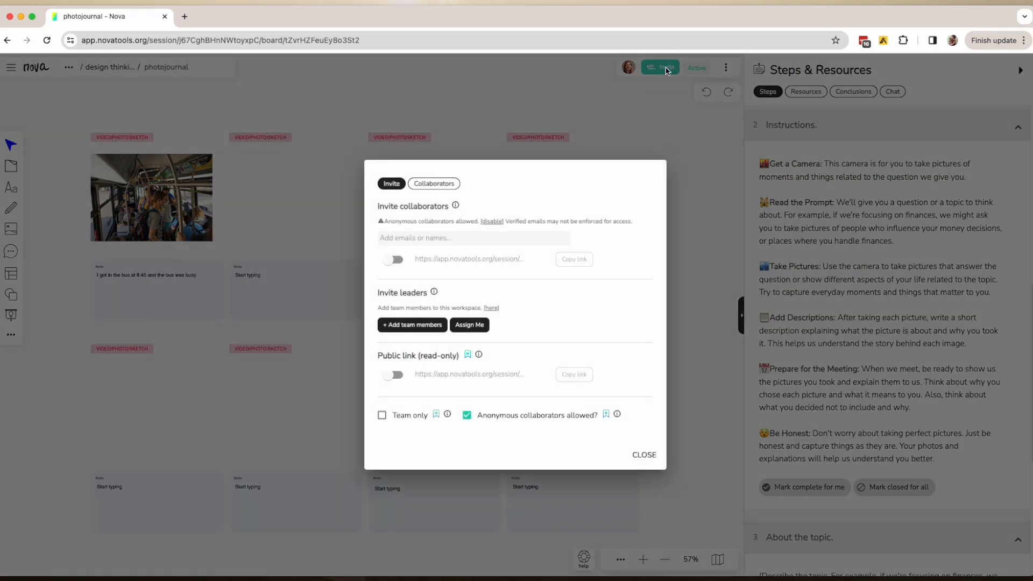
left_click(393, 259)
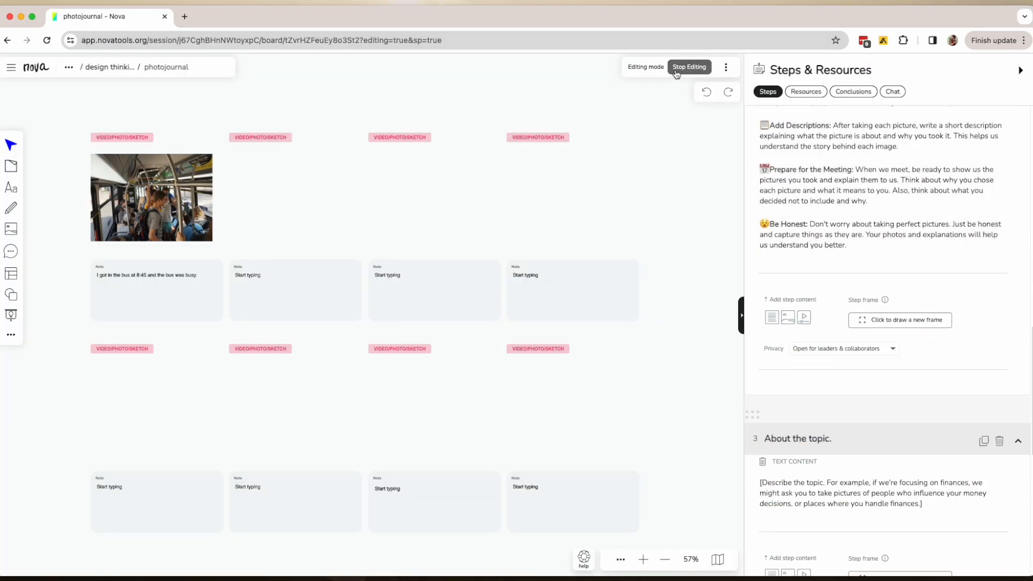
left_click(689, 66)
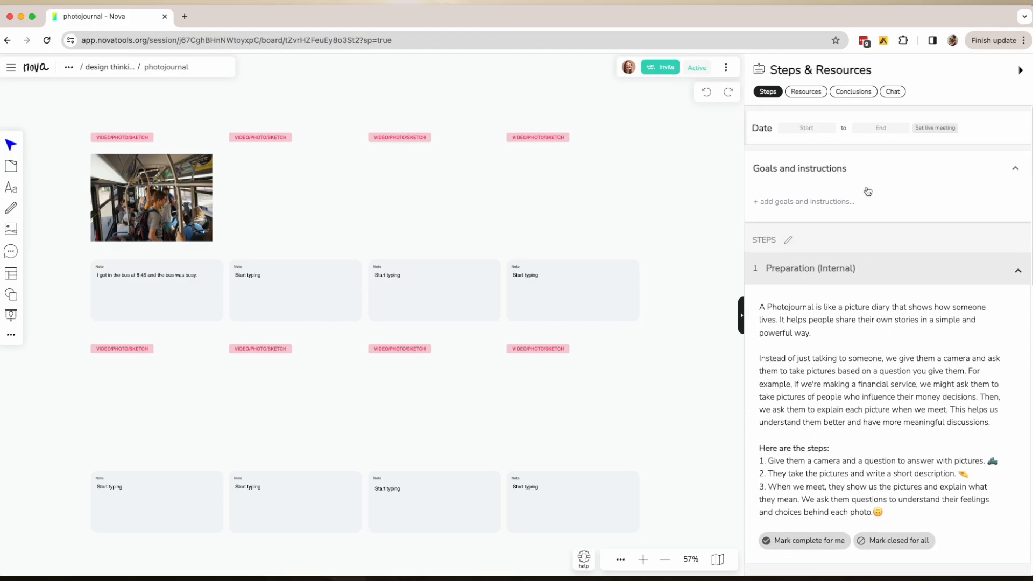
Step: Set the End date to April 18, 11:17 AM, and confirm
left_click(806, 128)
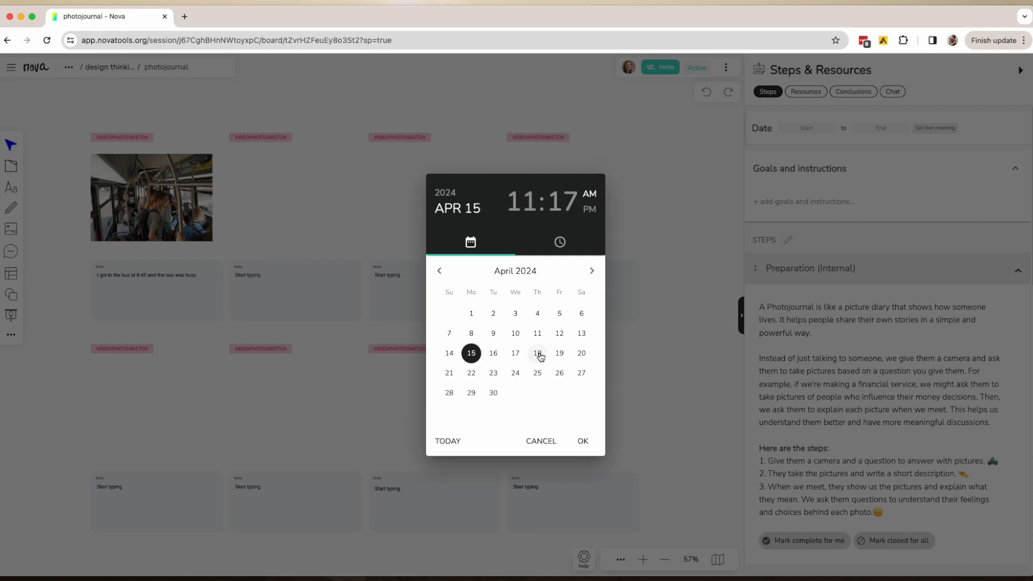
left_click(536, 353)
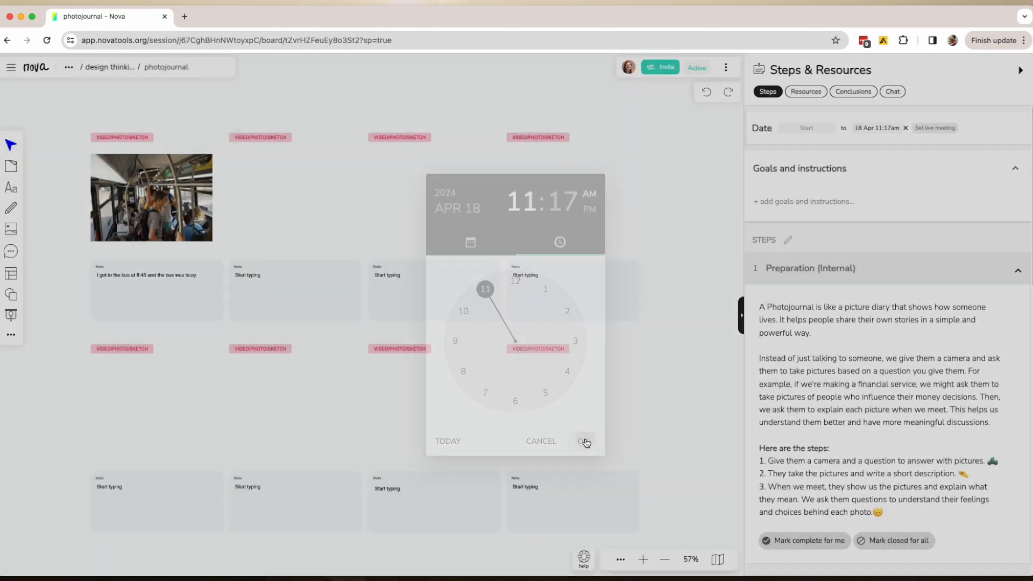
left_click(583, 440)
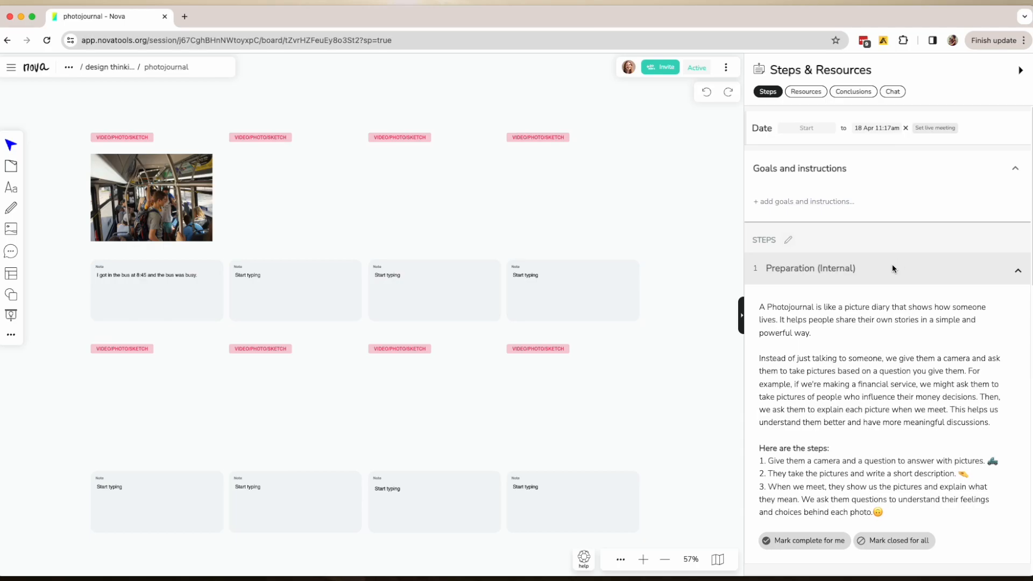
mouse_move(588, 250)
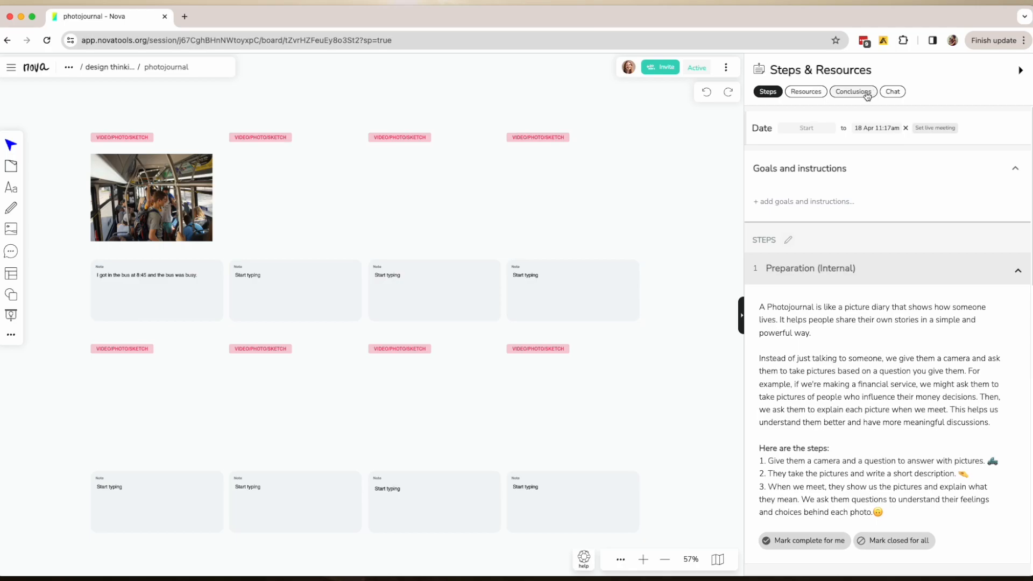
Step: Show the Conclusions tab and its share settings for new conclusions
left_click(852, 91)
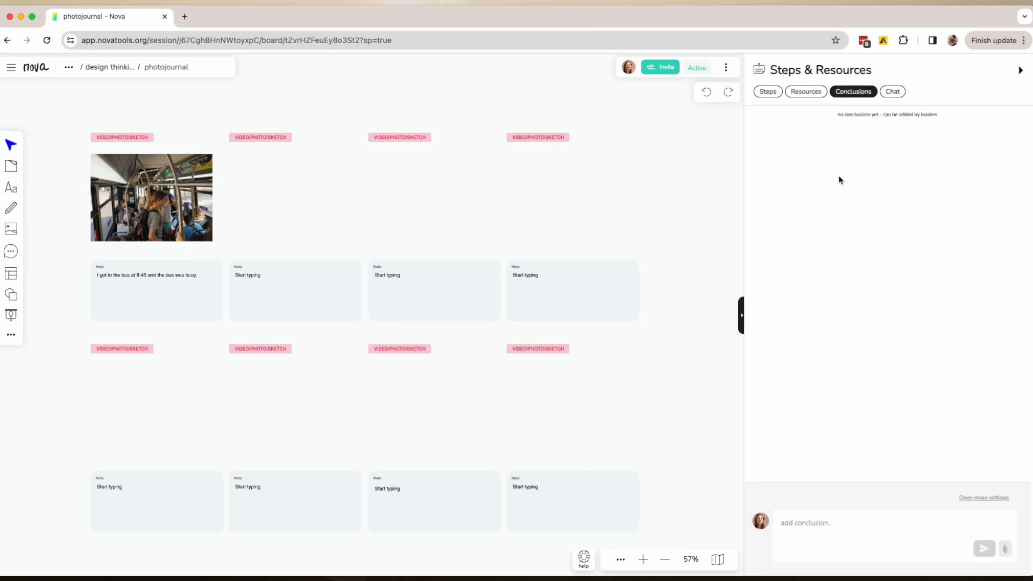
left_click(983, 497)
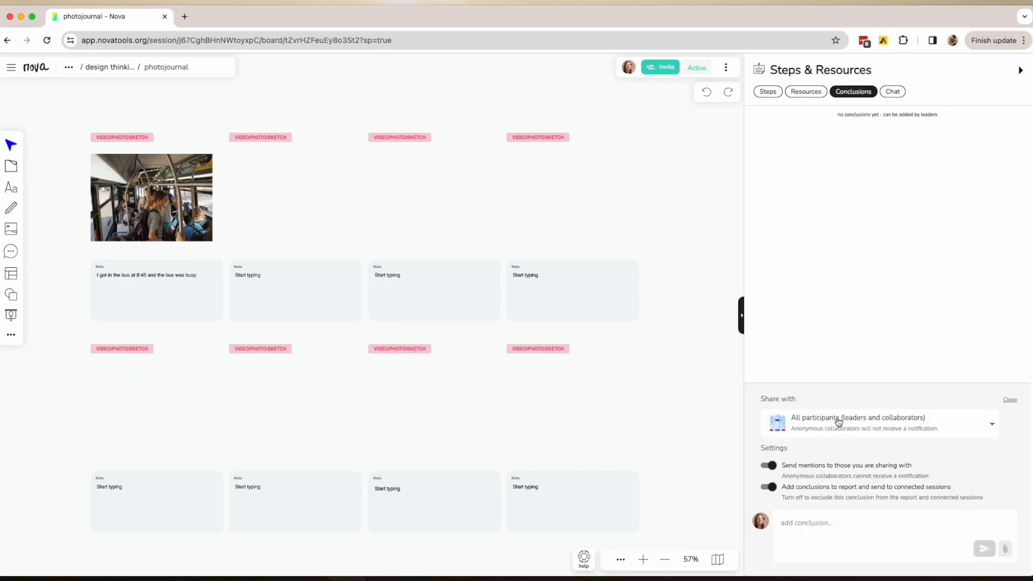